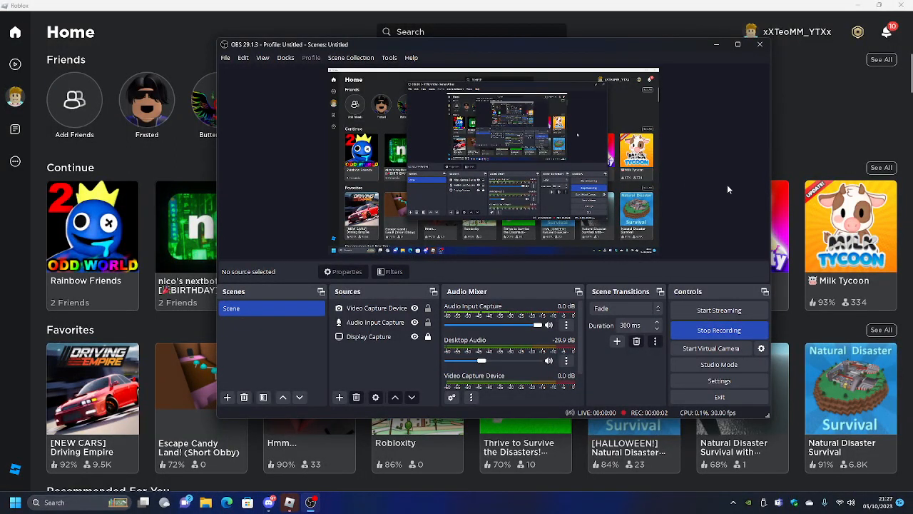
mouse_move(408, 72)
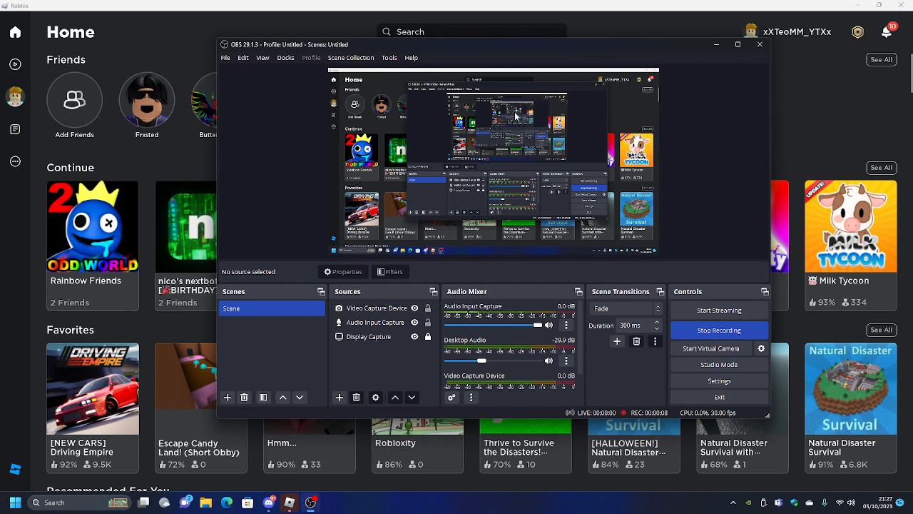
mouse_move(607, 88)
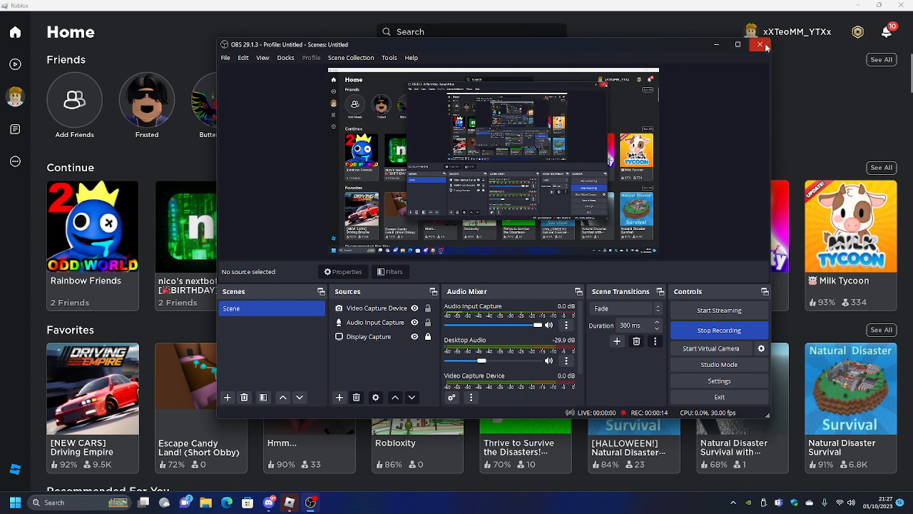
Step: Close OBS Studio and confirm the Exit OBS? prompt
click(760, 44)
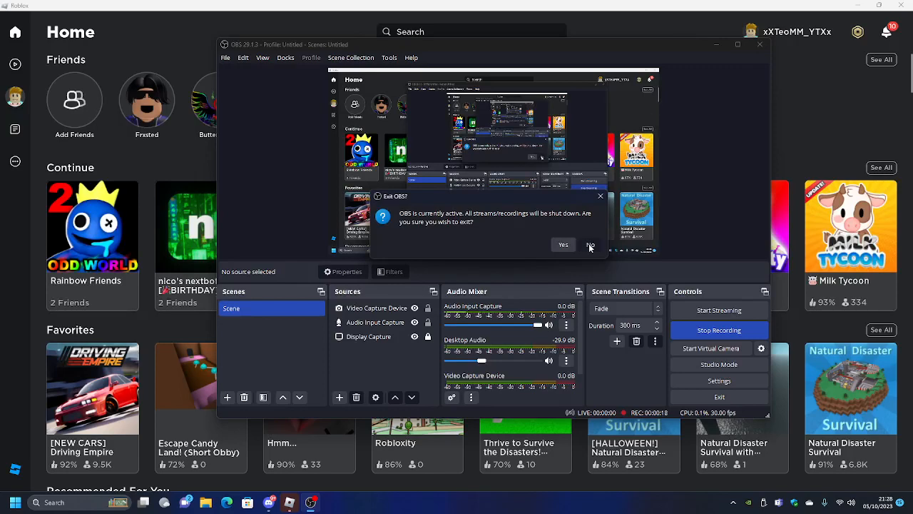
click(590, 245)
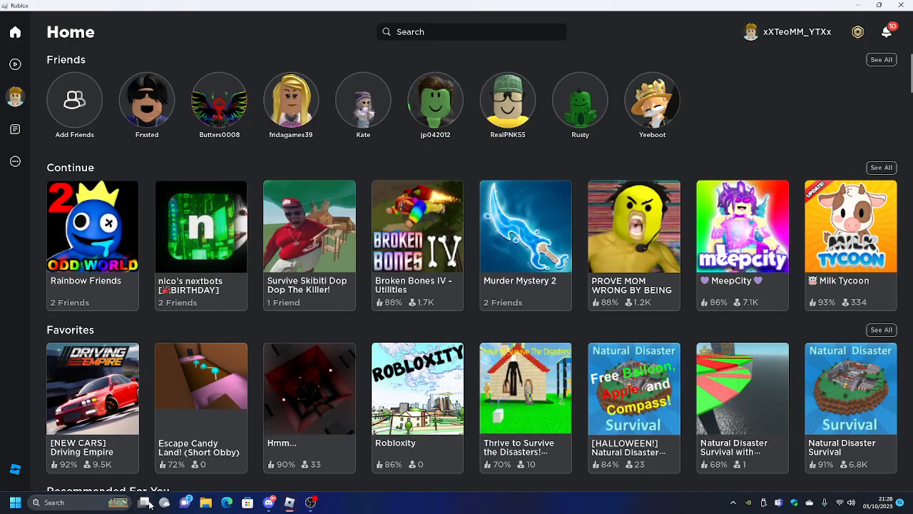
Step: Browse the Home page, return from Discover to Home, and scroll back up
scroll(down, 3)
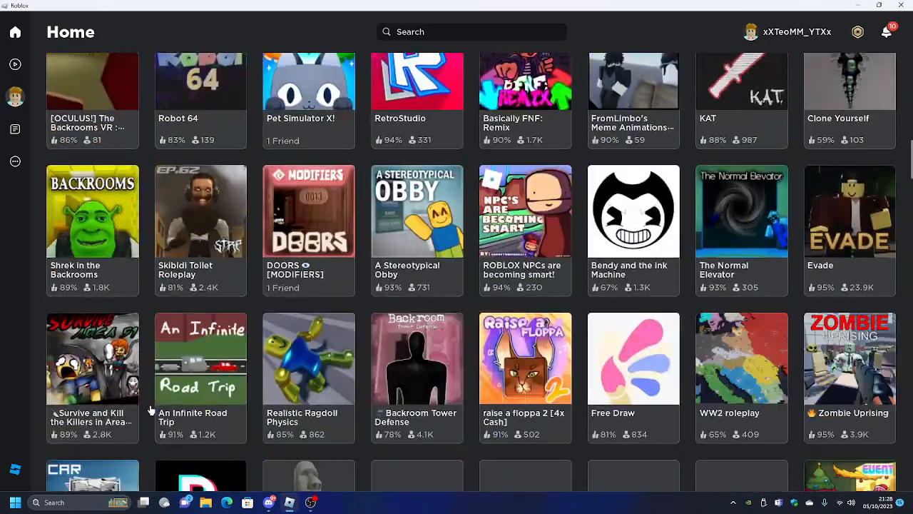
scroll(down, 3)
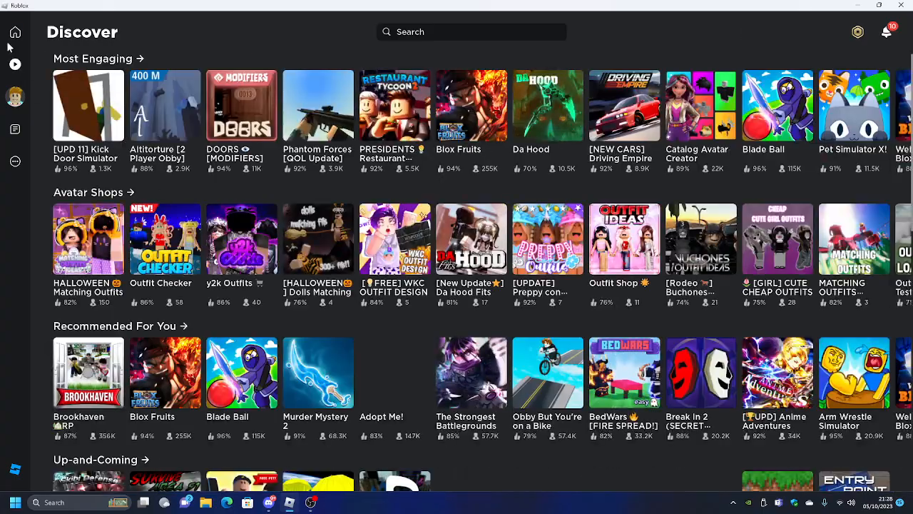
click(15, 31)
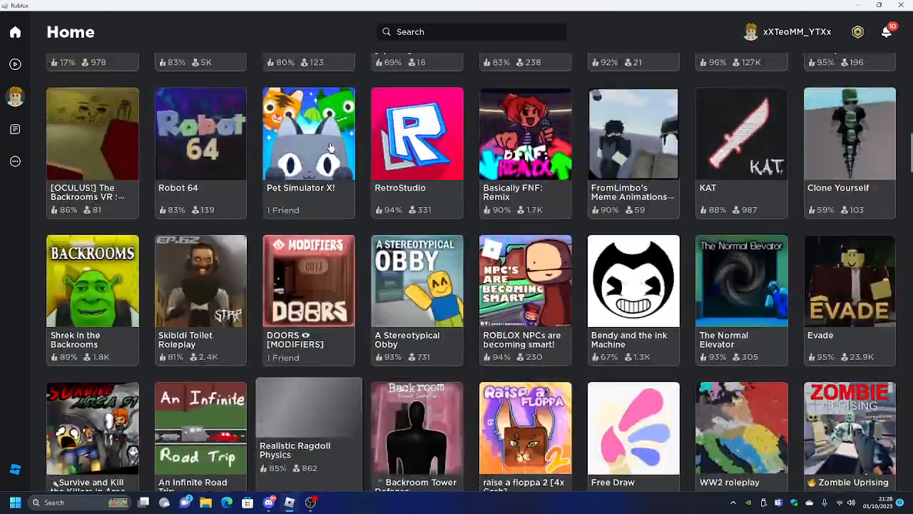
scroll(up, 3)
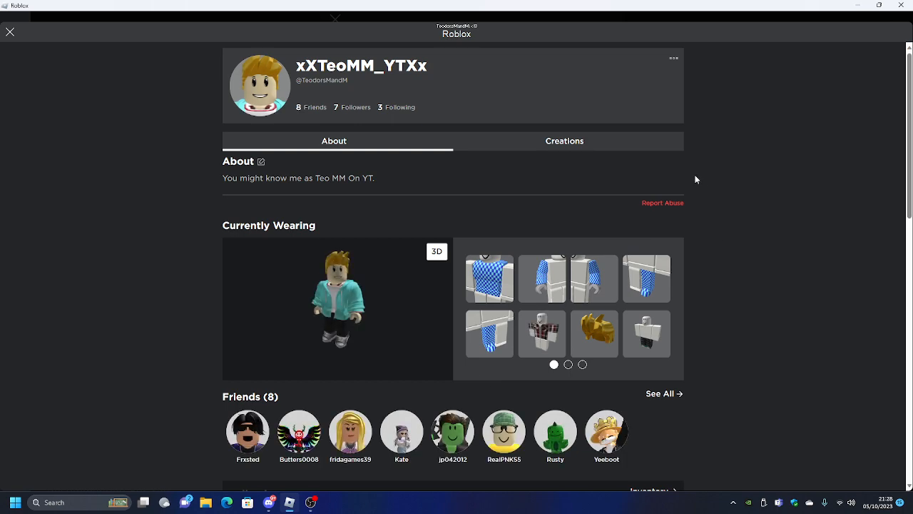
Step: Launch your place from the profile's Creations tab, then close Roblox from the popup
click(564, 140)
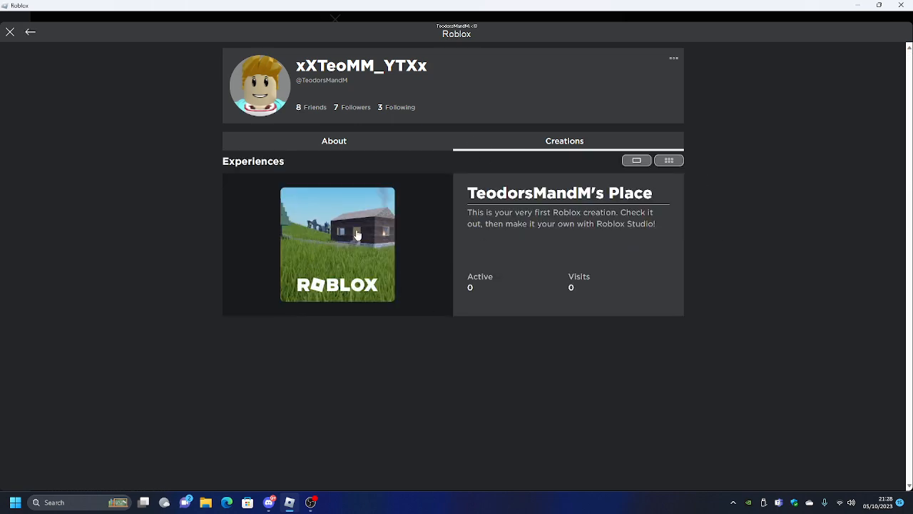
click(337, 243)
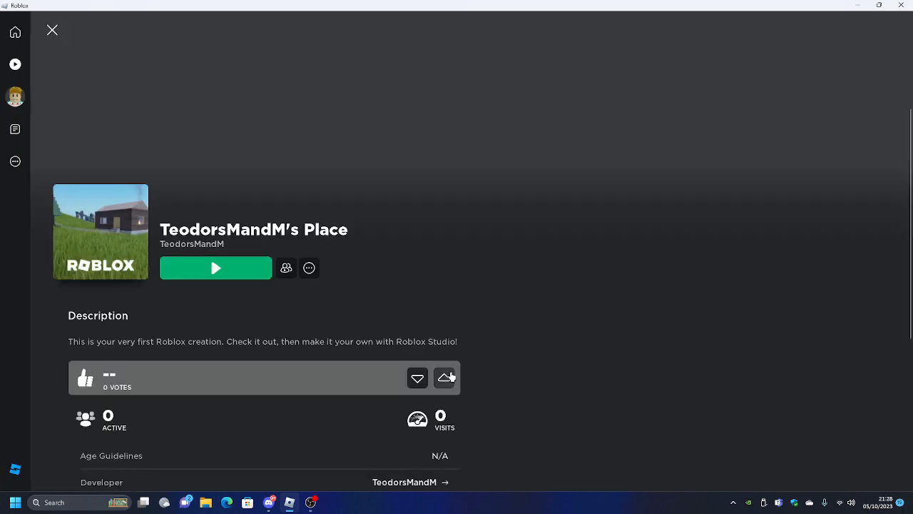
click(215, 268)
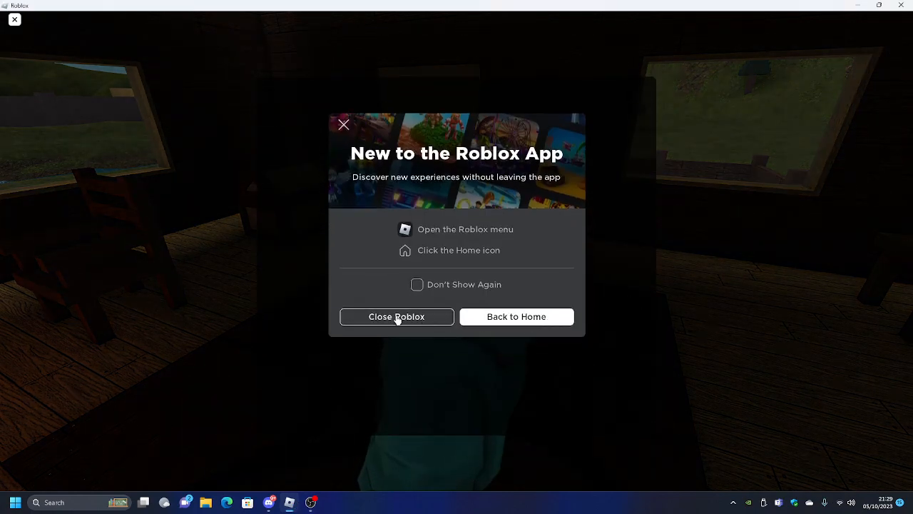
click(397, 316)
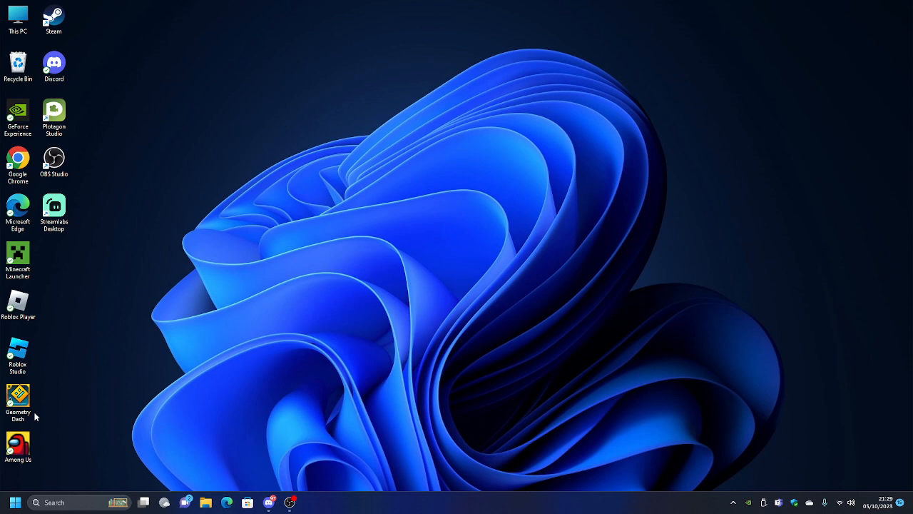
mouse_move(27, 384)
text(googl)
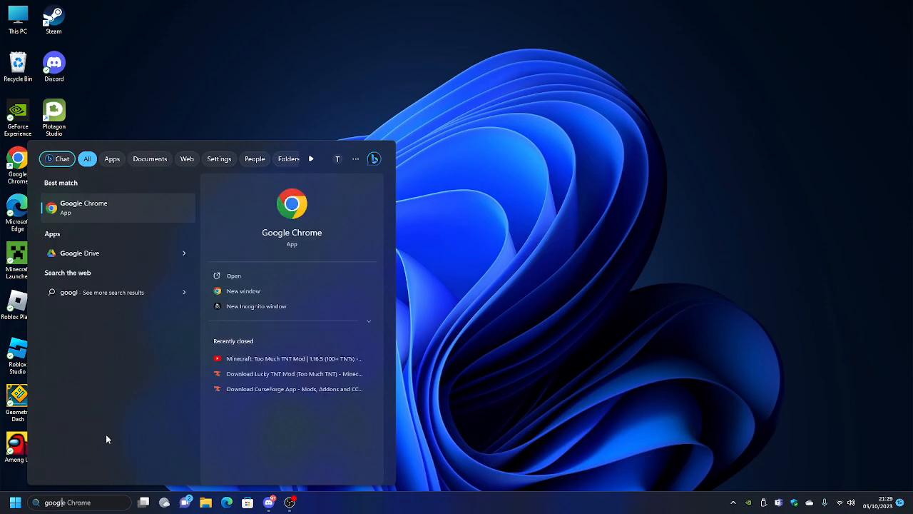
Step: Start Google Chrome from the taskbar search's best match result
click(84, 207)
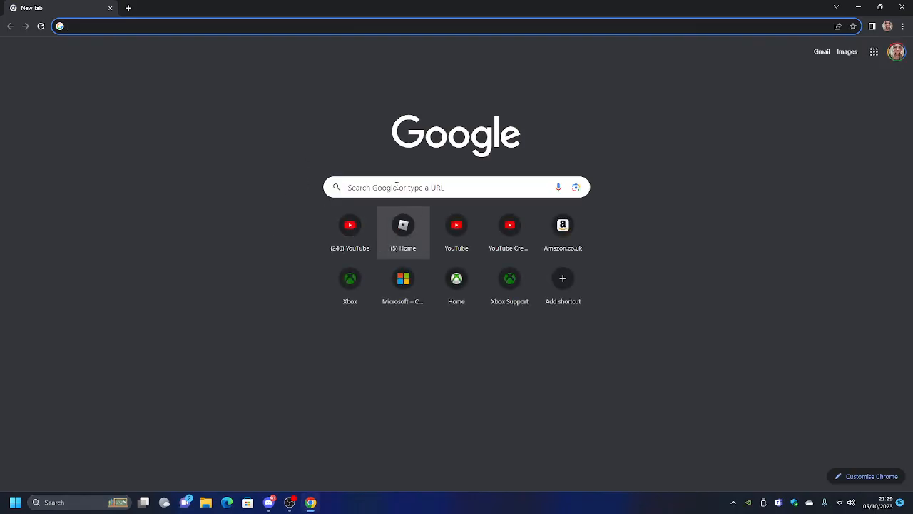
Step: Activate the new tab's Search Google box to show recent search suggestions
click(443, 187)
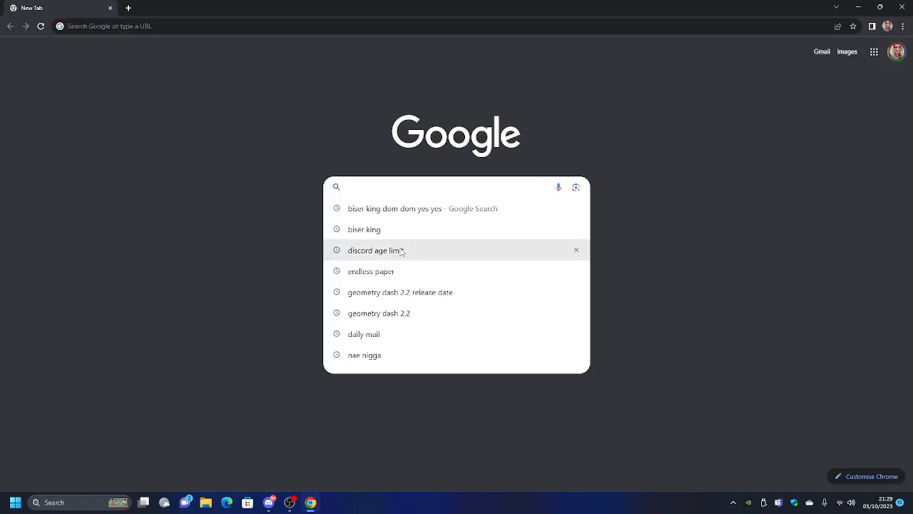
mouse_move(366, 360)
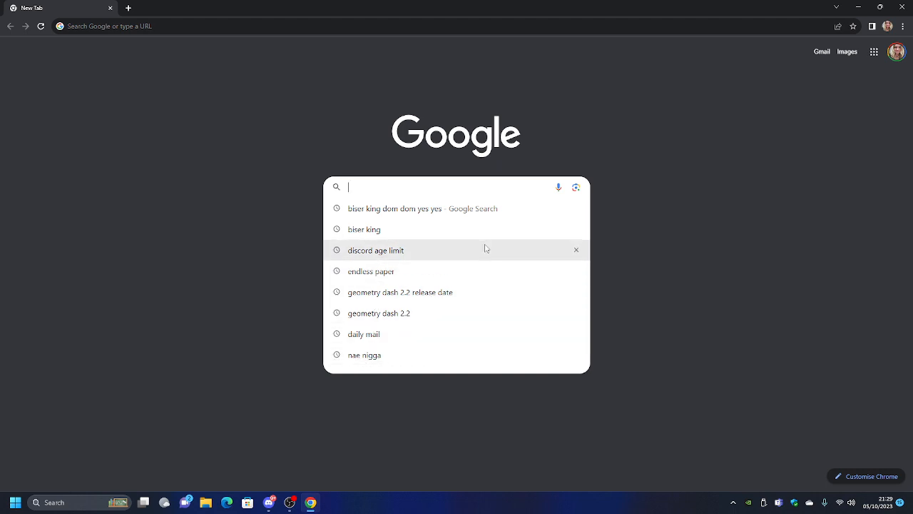
mouse_move(470, 334)
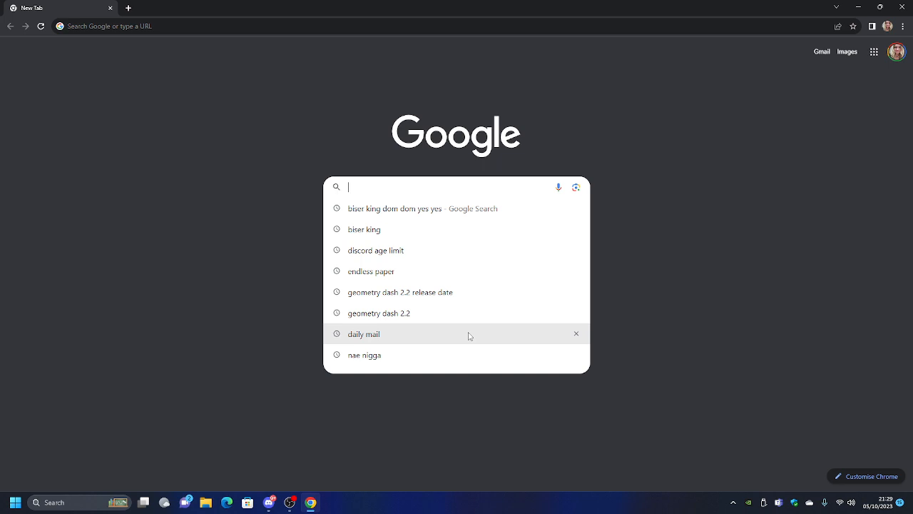